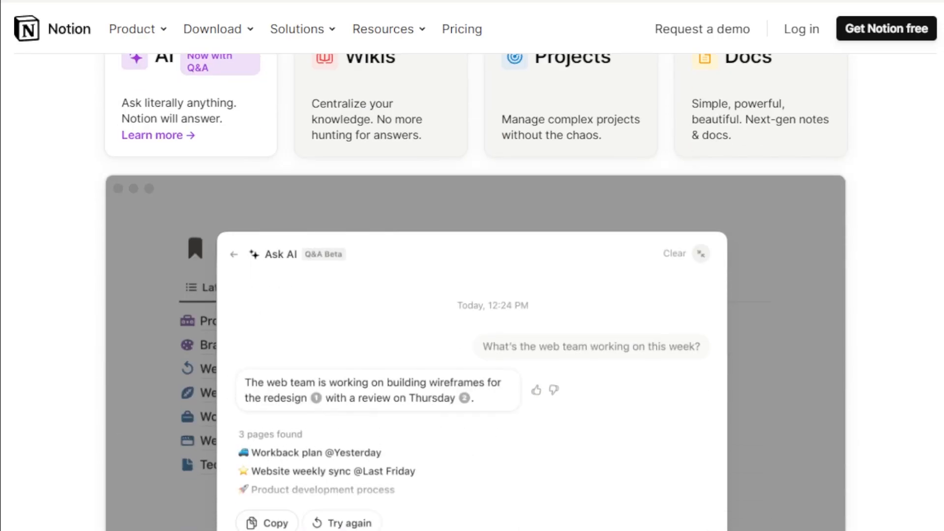
scroll(down, 3)
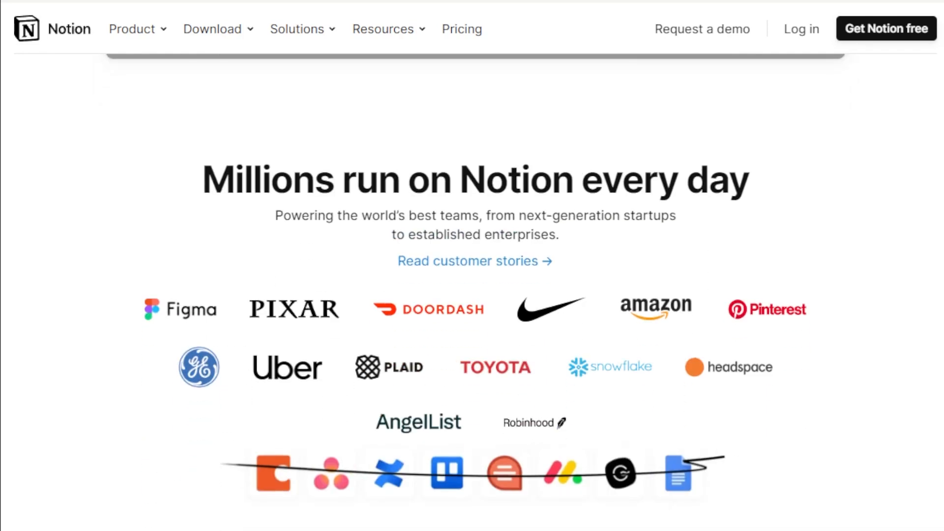
scroll(down, 3)
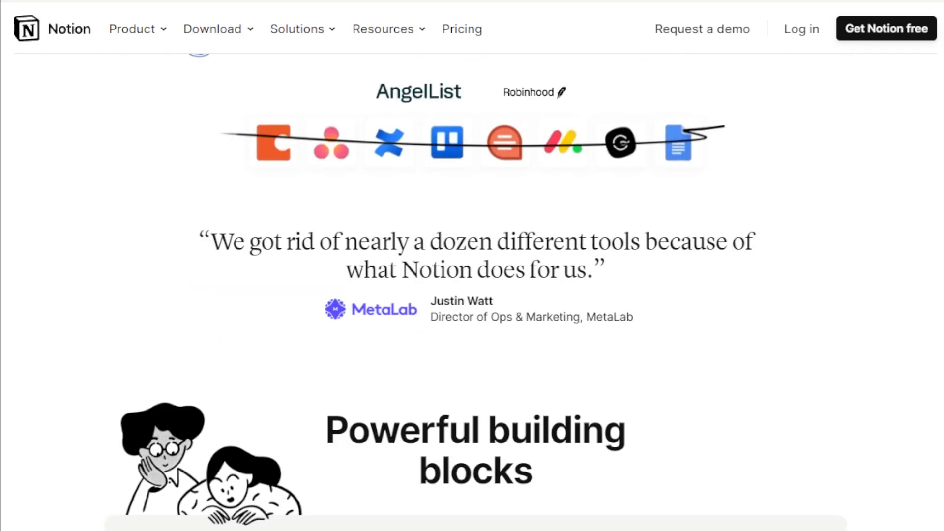